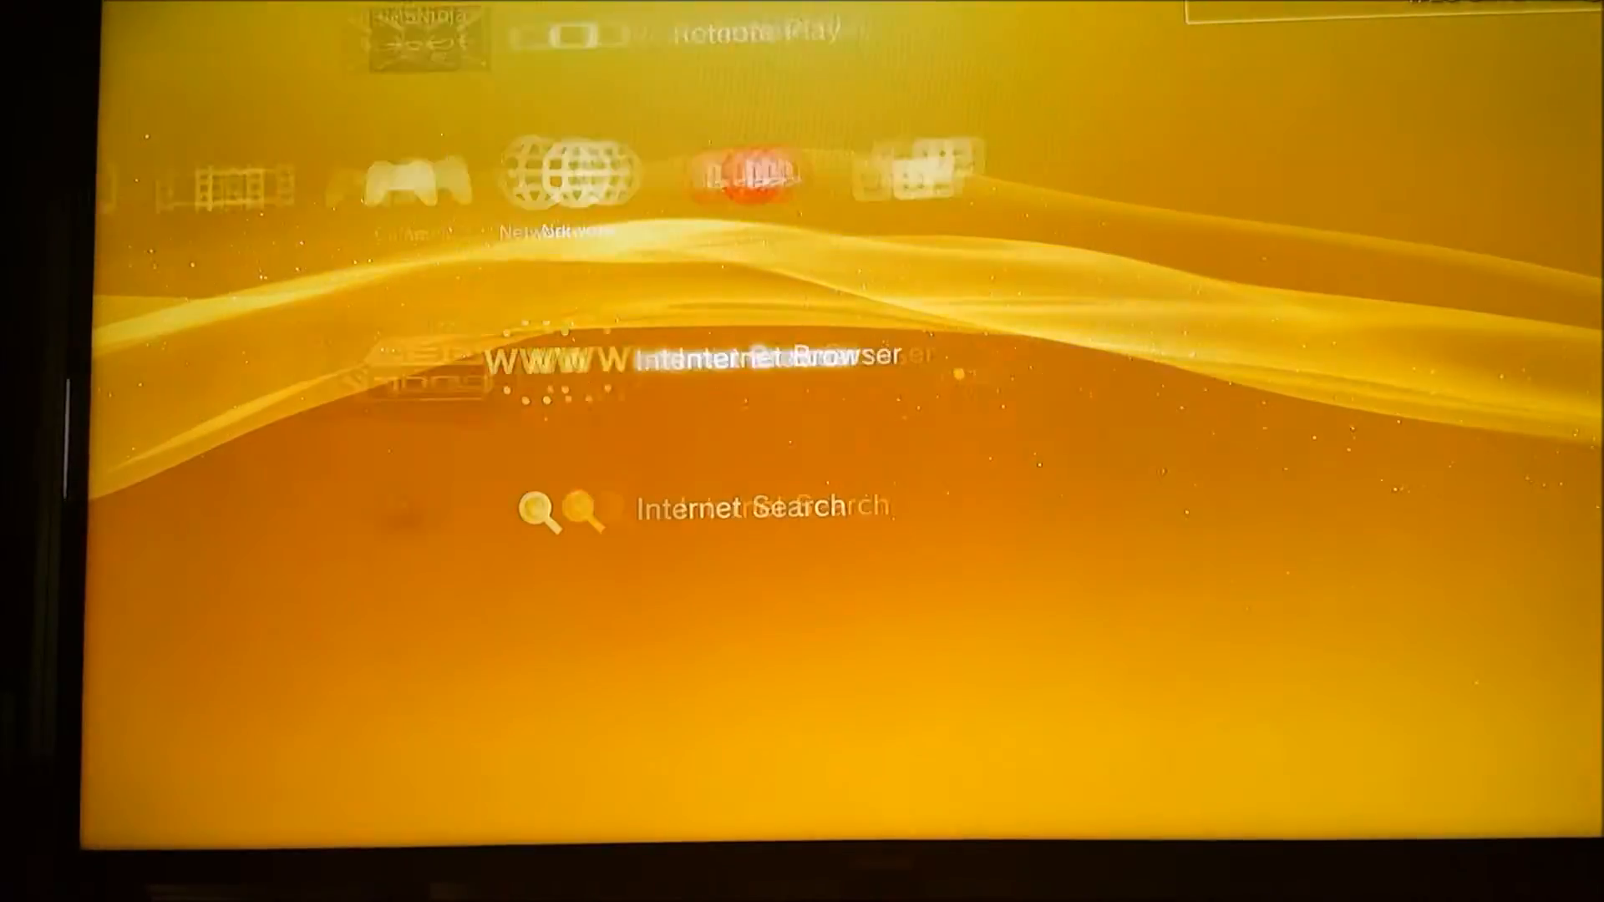
- Scroll the XMB left from Network to the Game column listing the homebrew apps
{"action": "scroll", "scroll_direction": "left", "scroll_amount": 3}
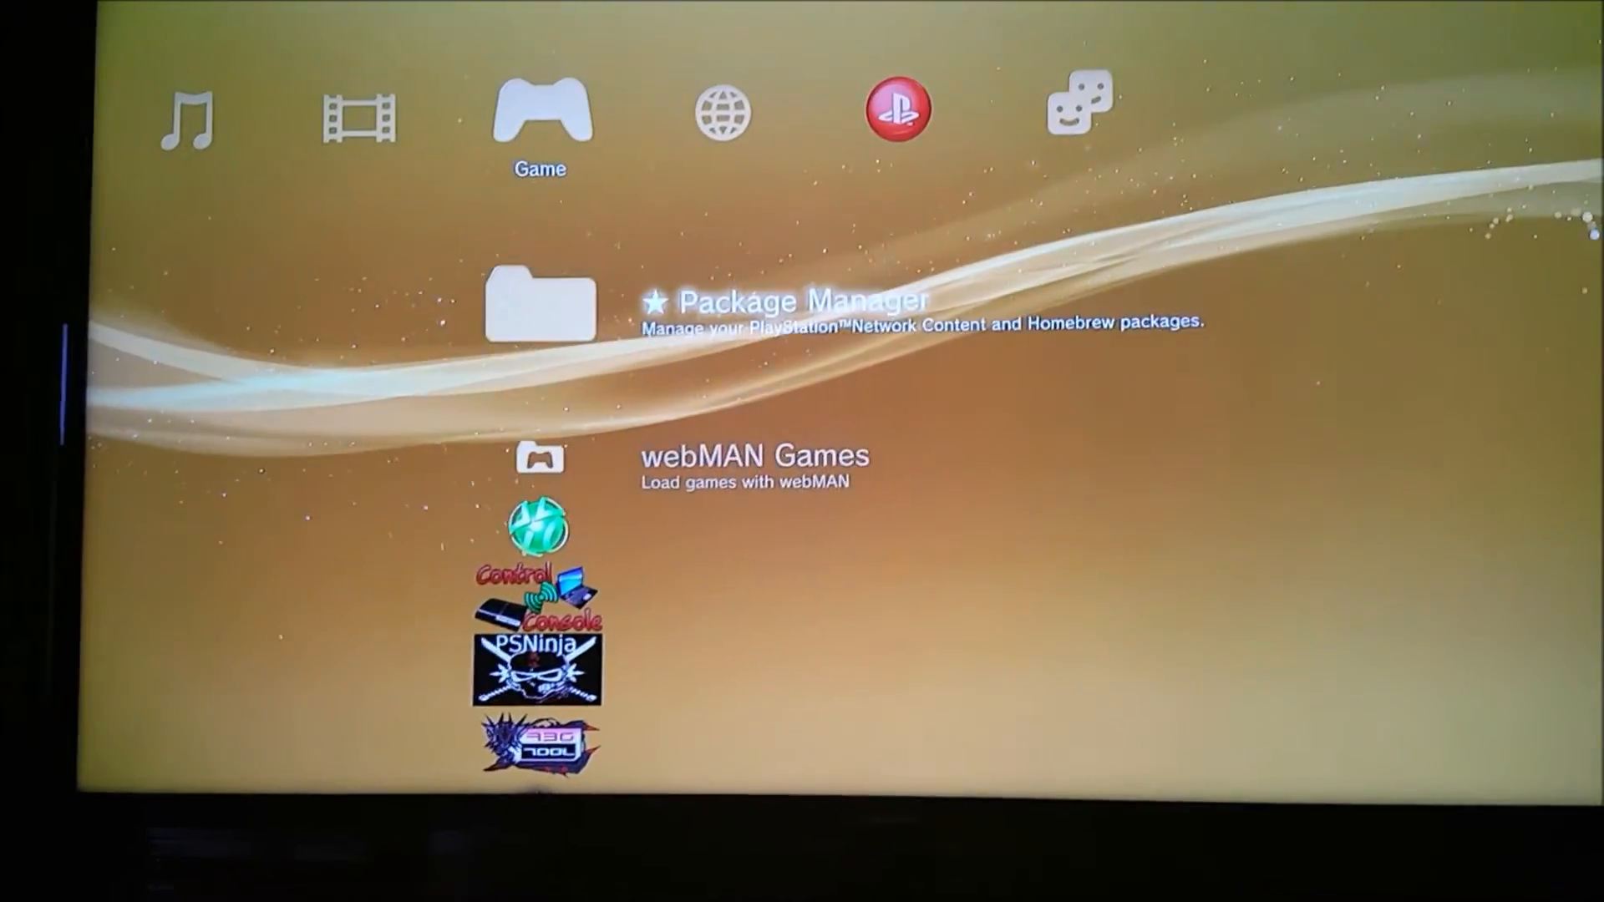
- Launch Rebug Toolbox from the Game column and view its System Information
{"action": "scroll", "scroll_direction": "down", "scroll_amount": 3}
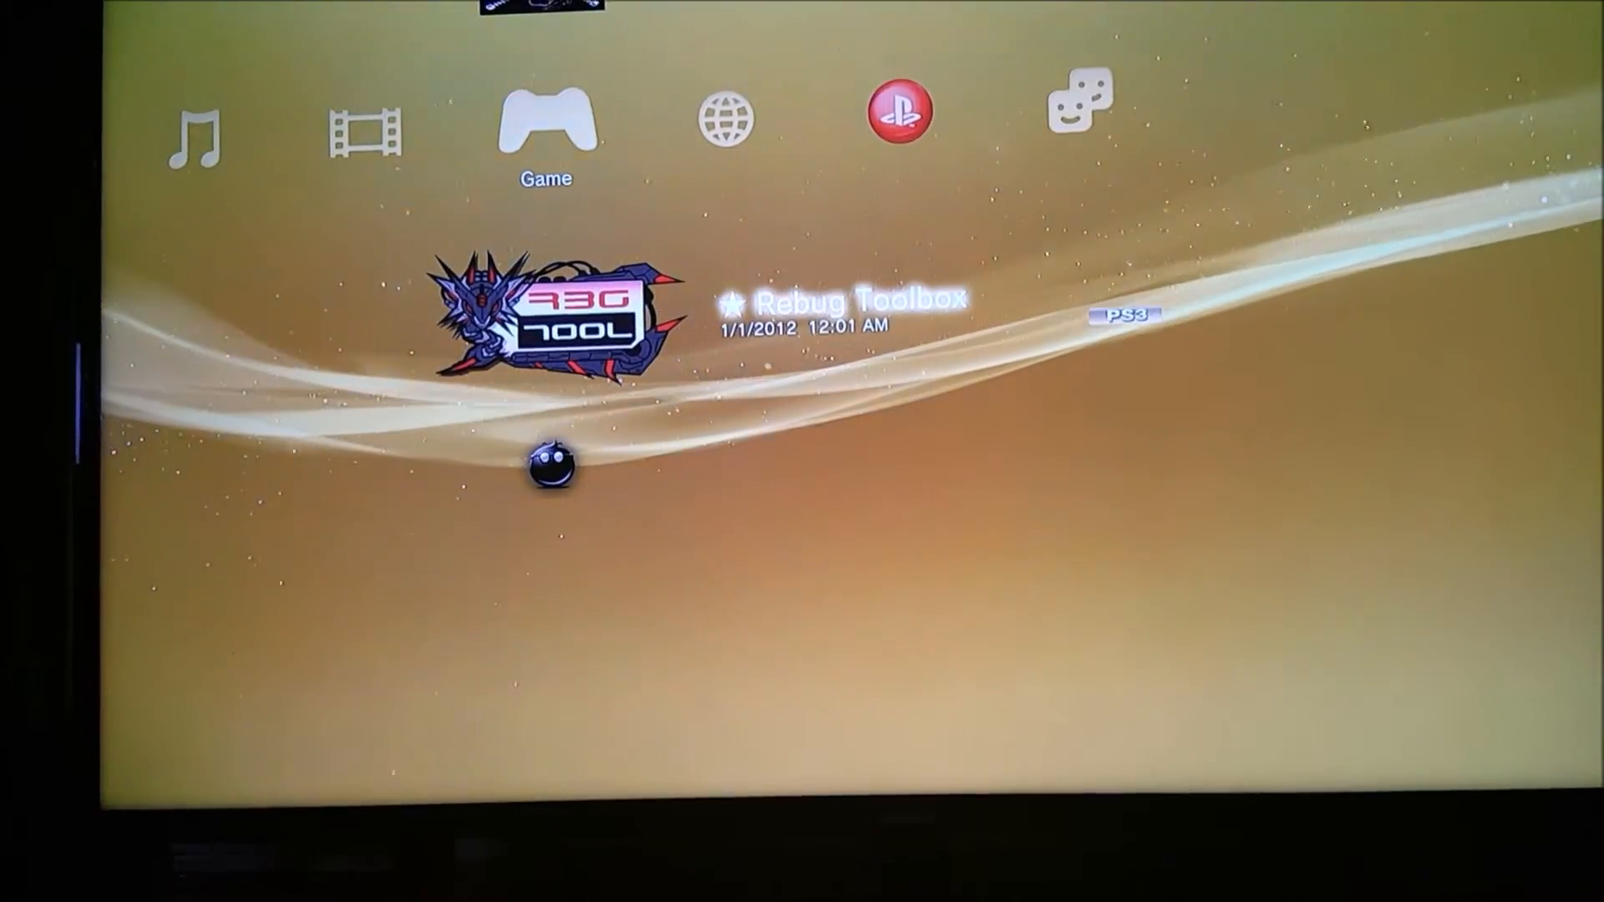
{"action": "left_click", "coordinate": [545, 312]}
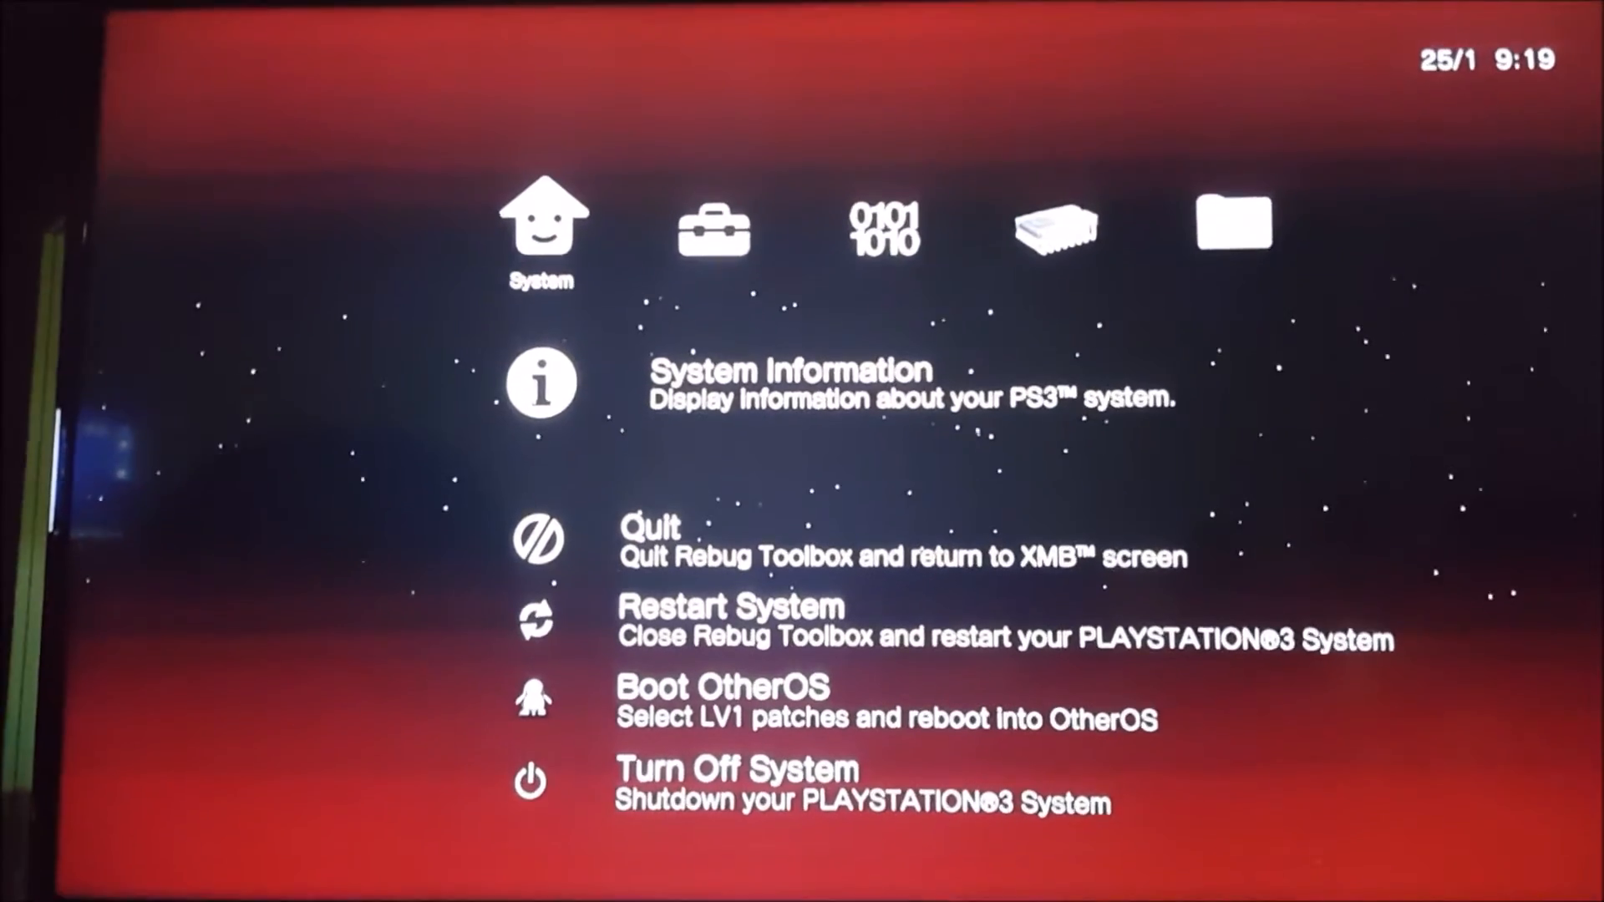
{"action": "left_click", "coordinate": [539, 380]}
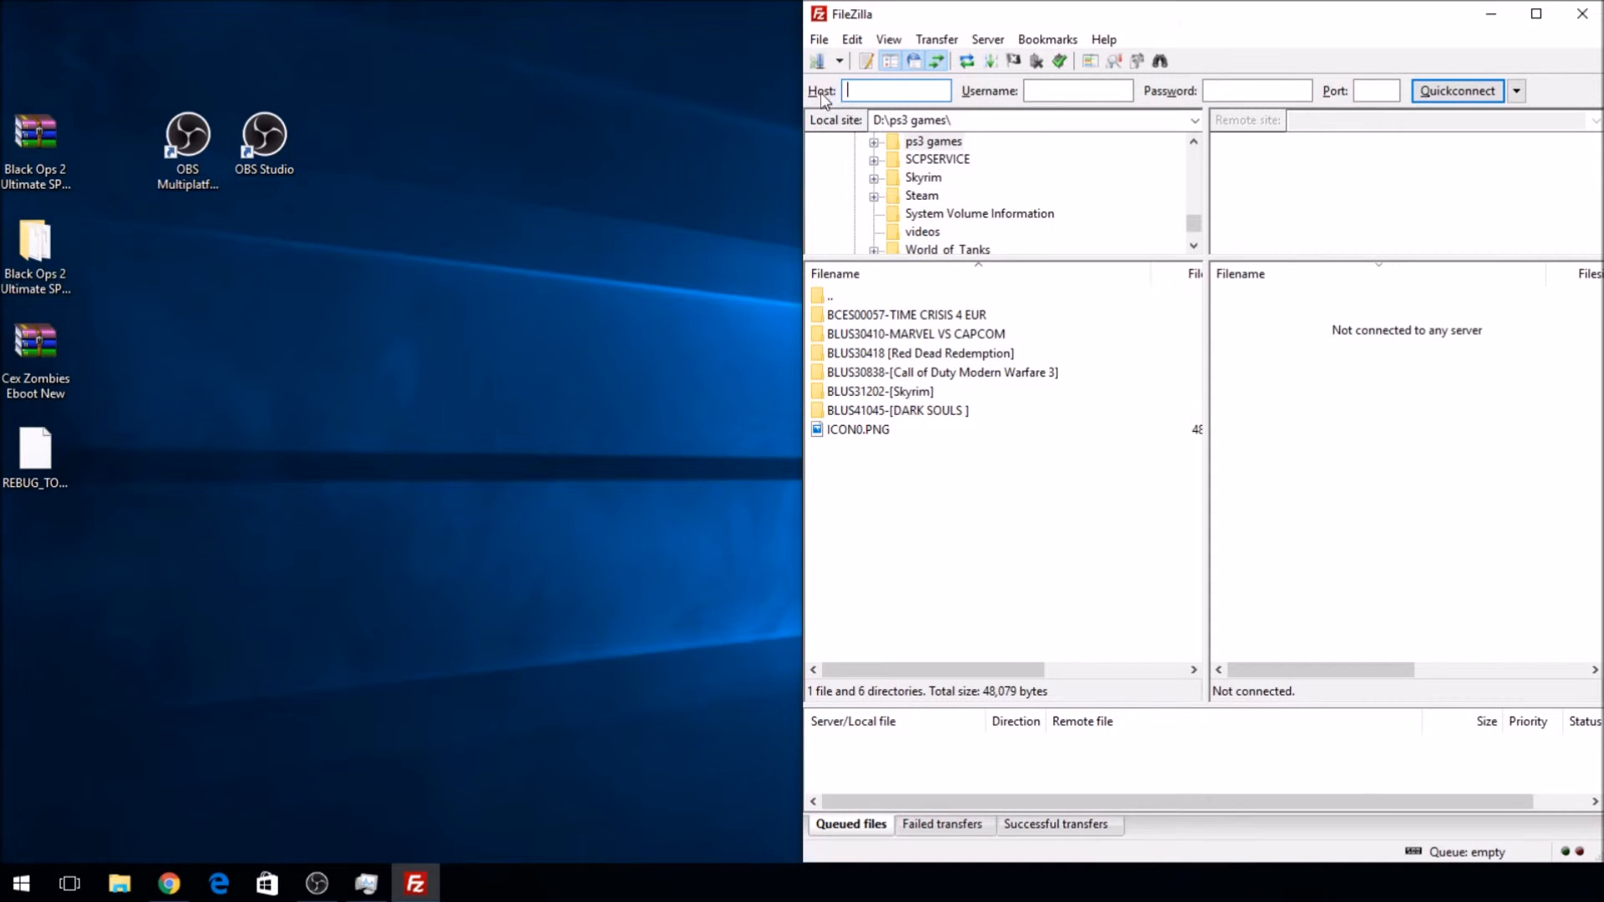
- Quickconnect anonymously to host 192.168.1.10 and select dev_hdd0 in the remote pane
{"action": "type", "text": "1"}
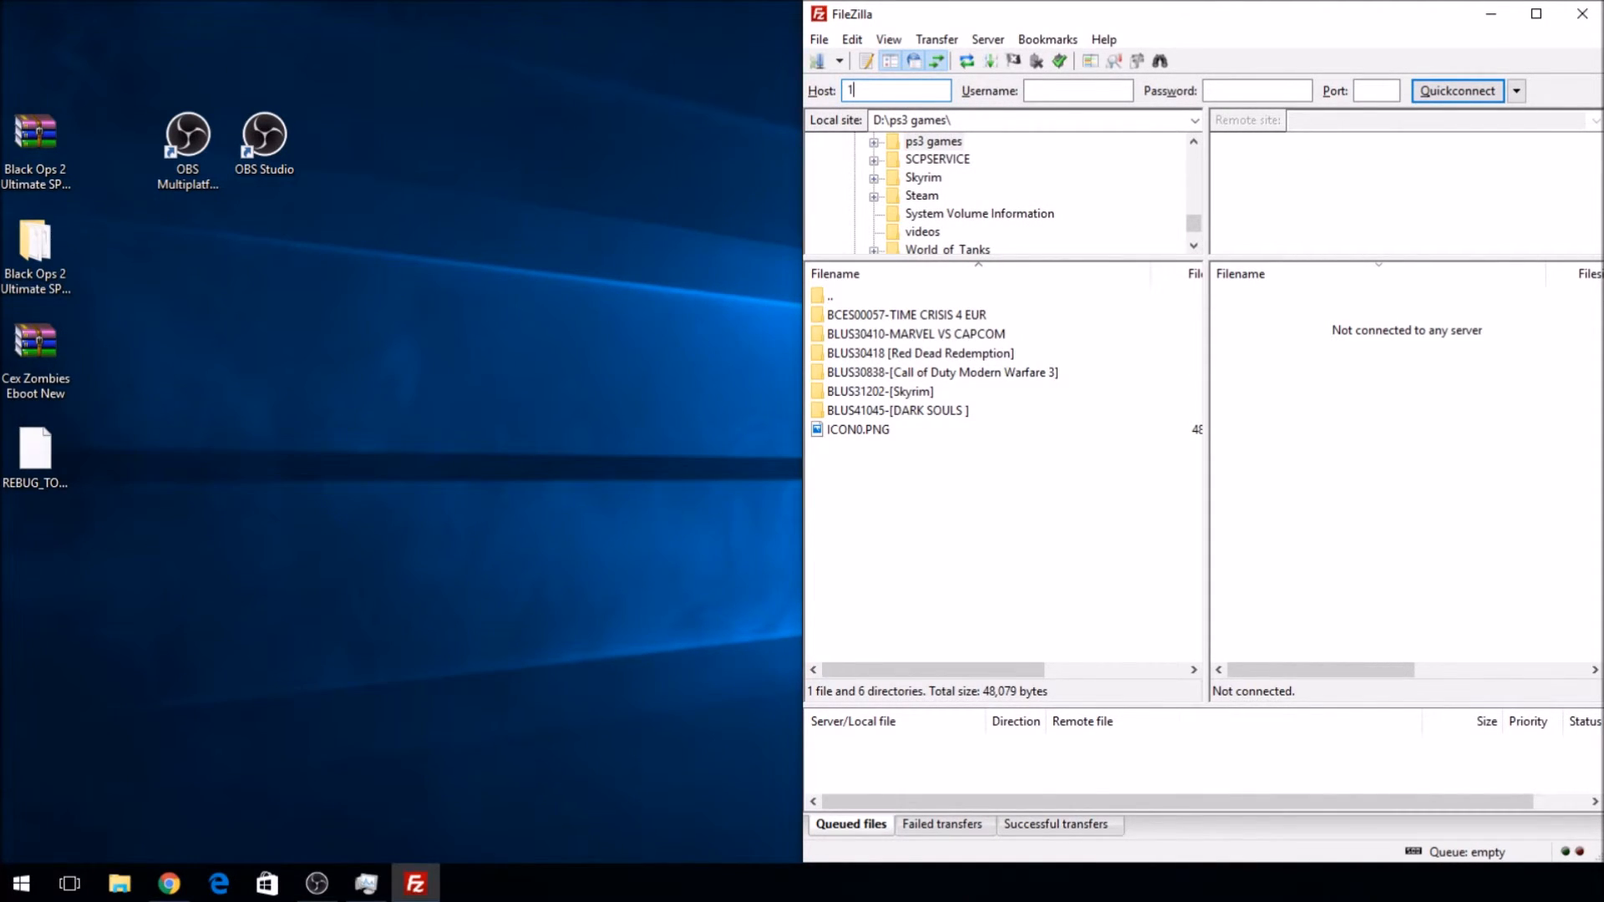
{"action": "type", "text": "92.168"}
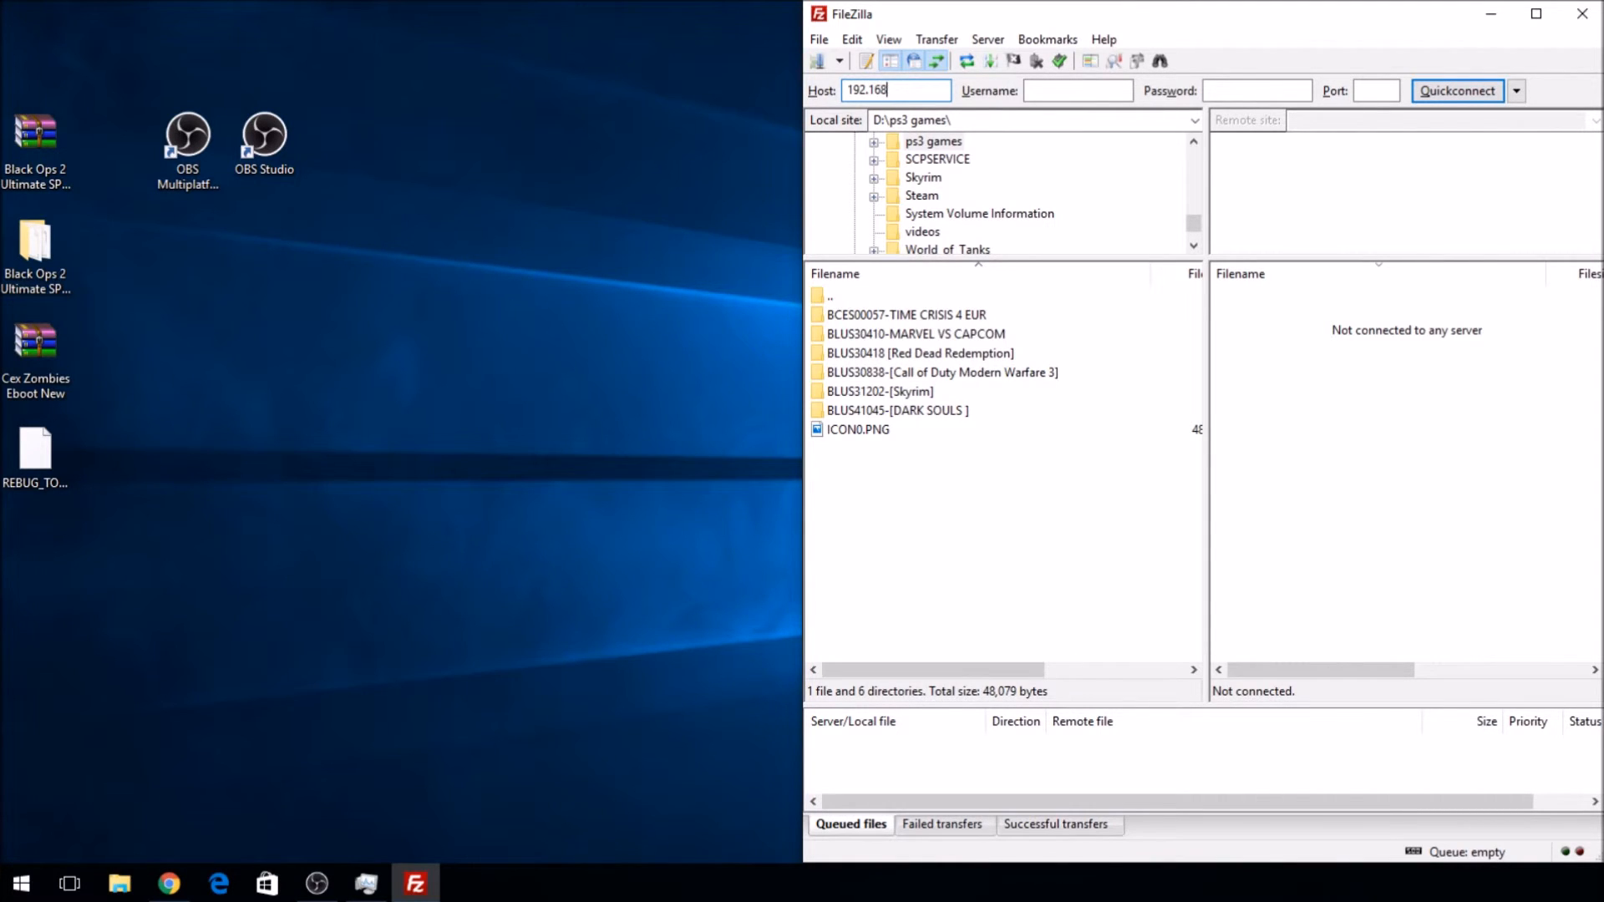
{"action": "left_click", "coordinate": [1455, 90]}
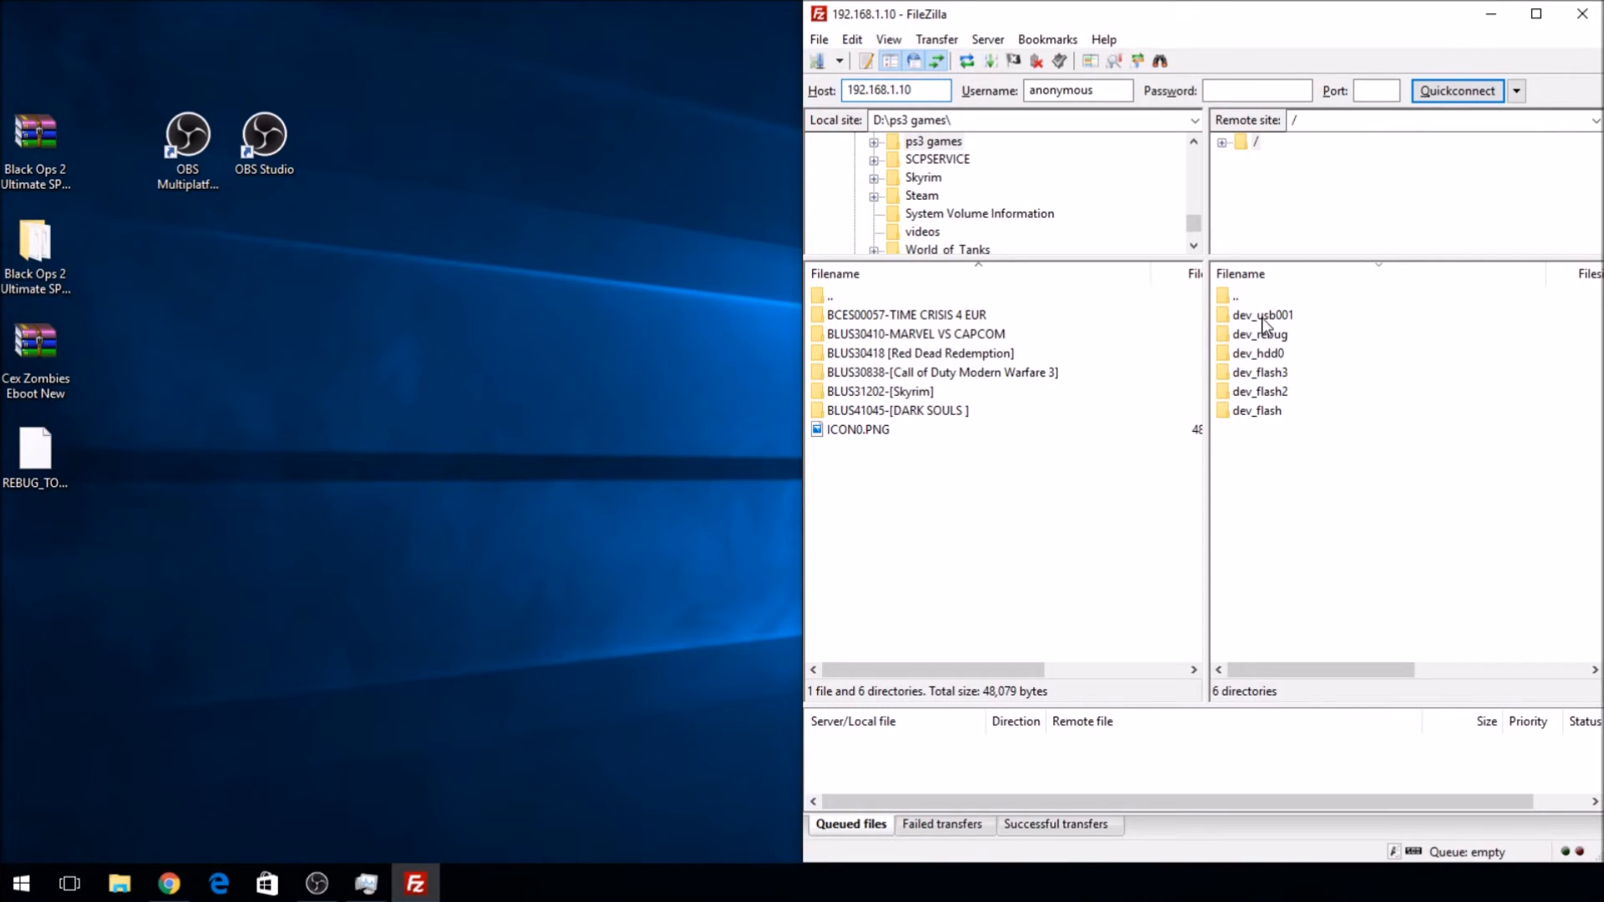
{"action": "left_click", "coordinate": [1257, 353]}
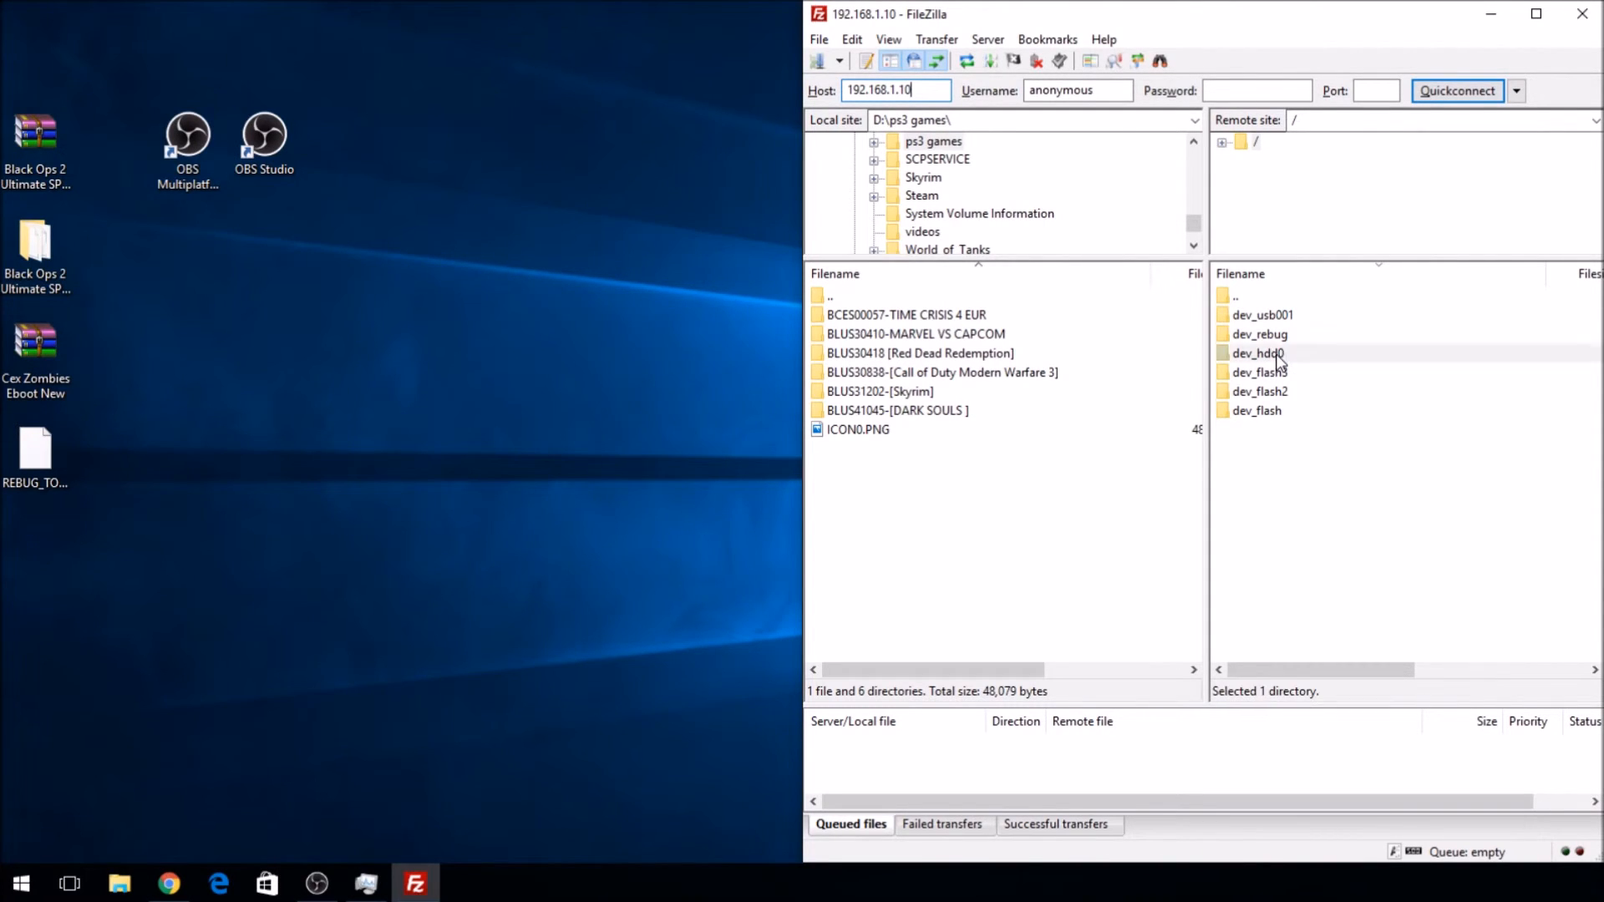
- Browse into /dev_hdd0 so its 21 folders (GAMES, PS3ISO, PKG…) are listed remotely
{"action": "double_click", "coordinate": [1254, 352]}
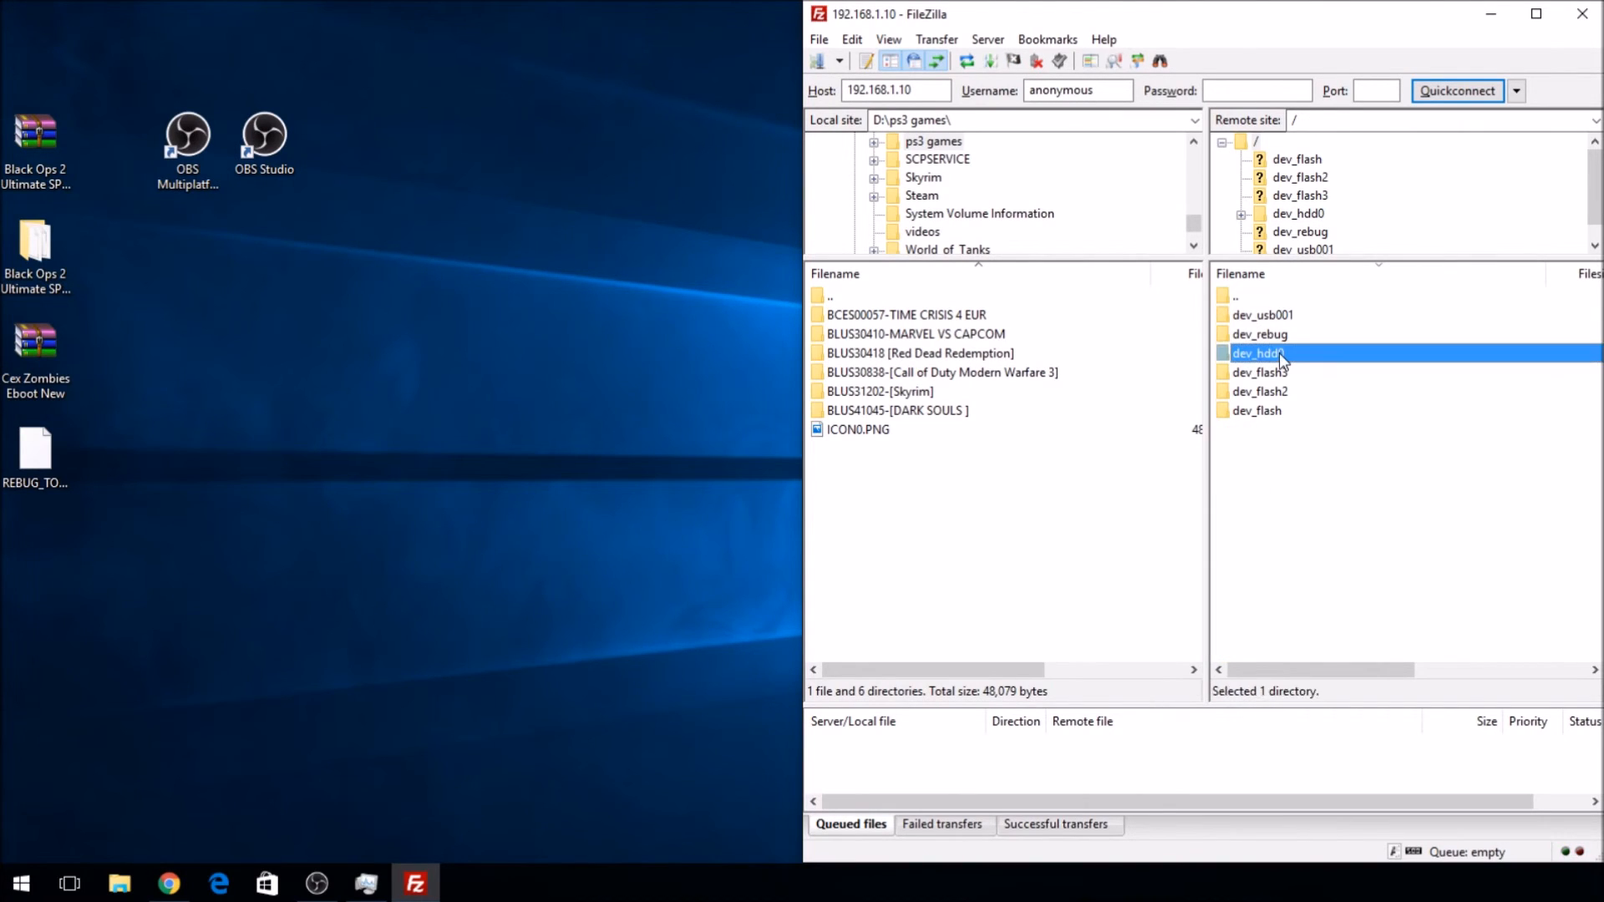
{"action": "double_click", "coordinate": [1256, 352]}
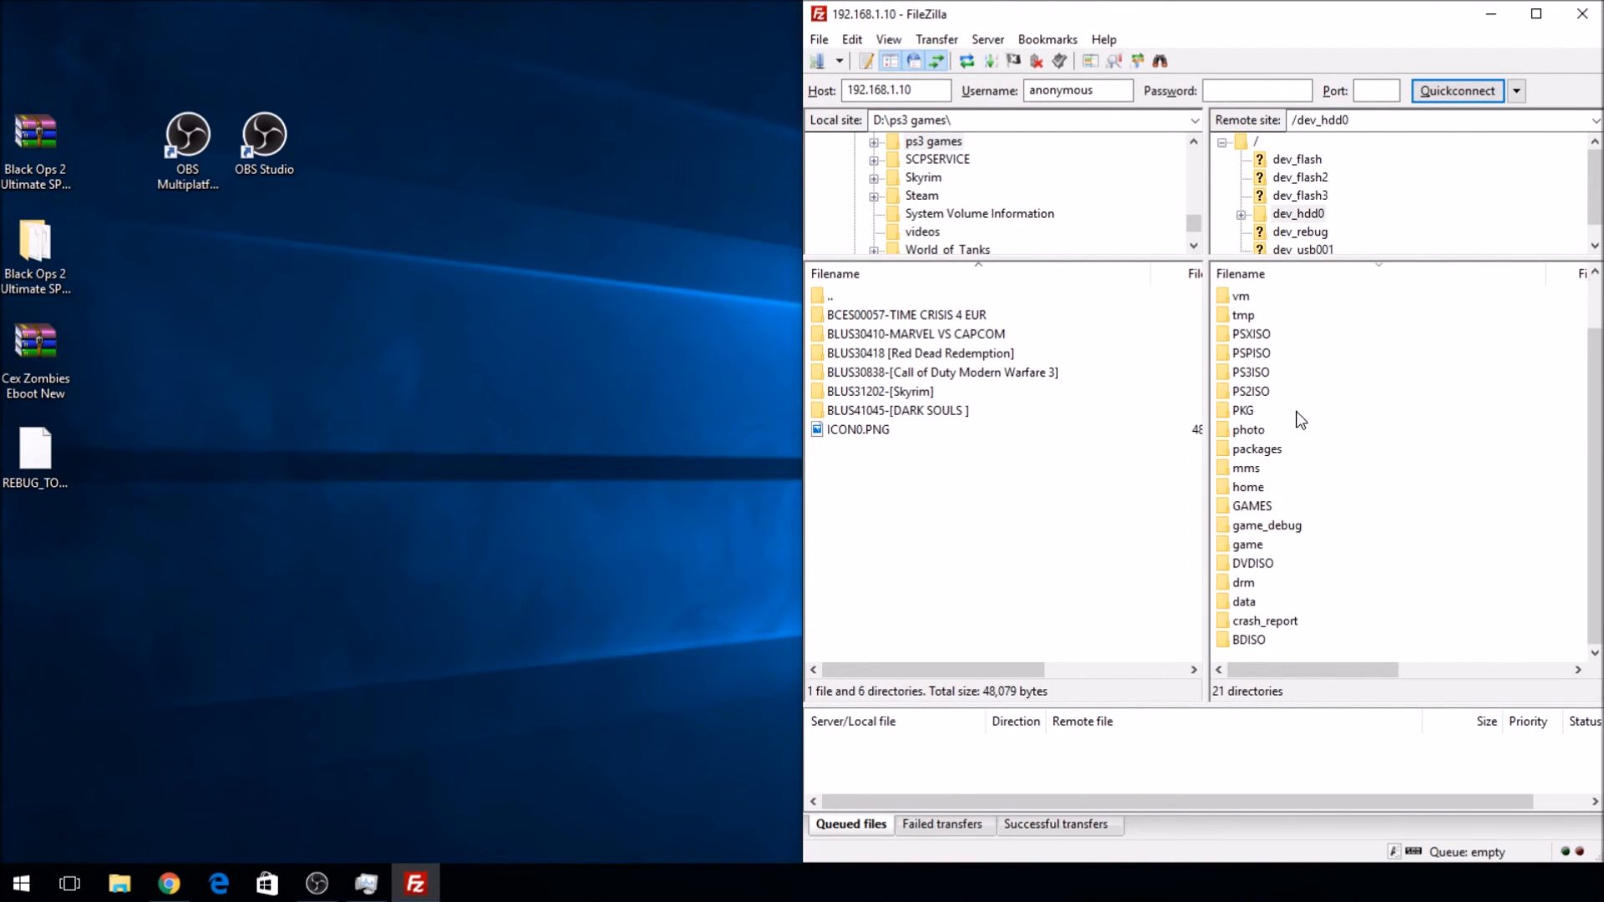
{"action": "scroll", "scroll_direction": "up", "scroll_amount": 3}
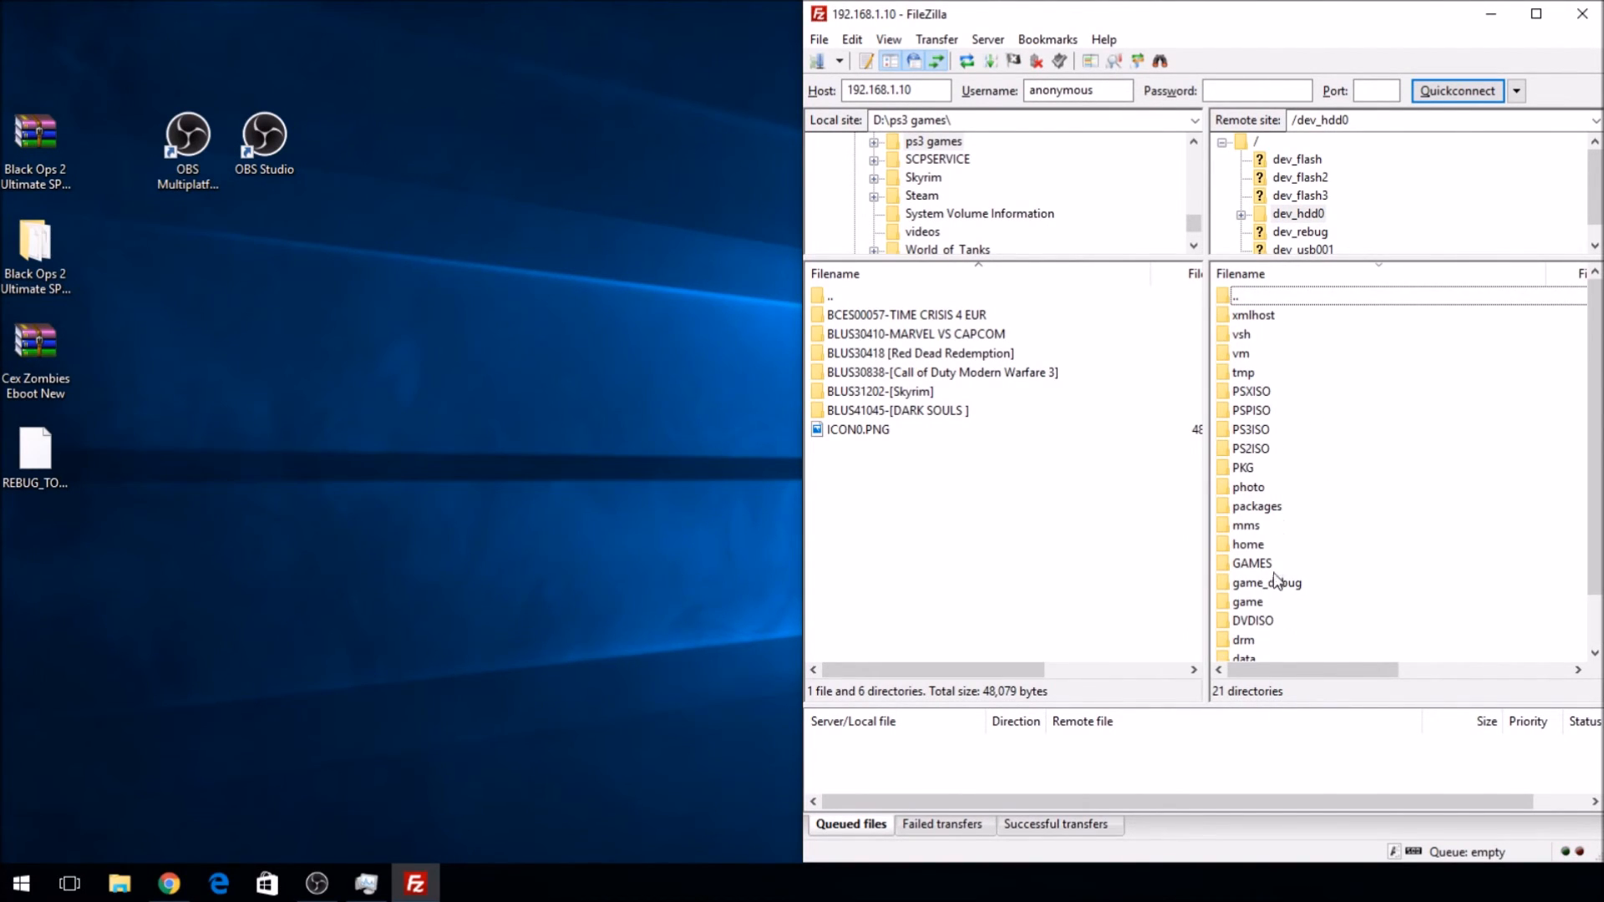
{"action": "double_click", "coordinate": [1252, 563]}
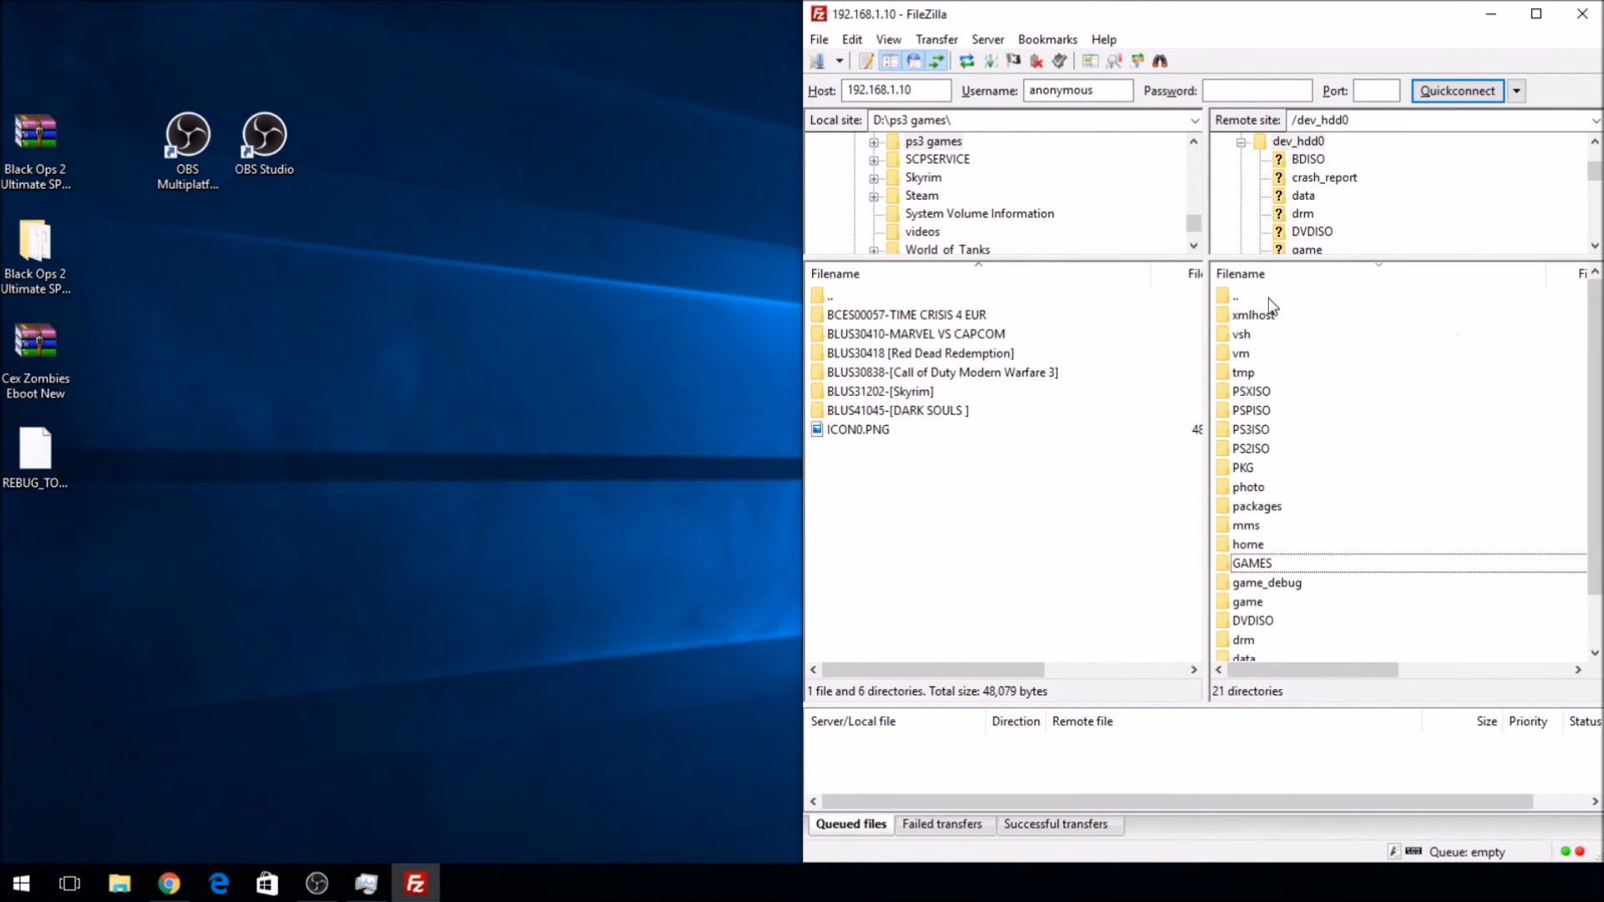
{"action": "mouse_move", "coordinate": [1434, 489]}
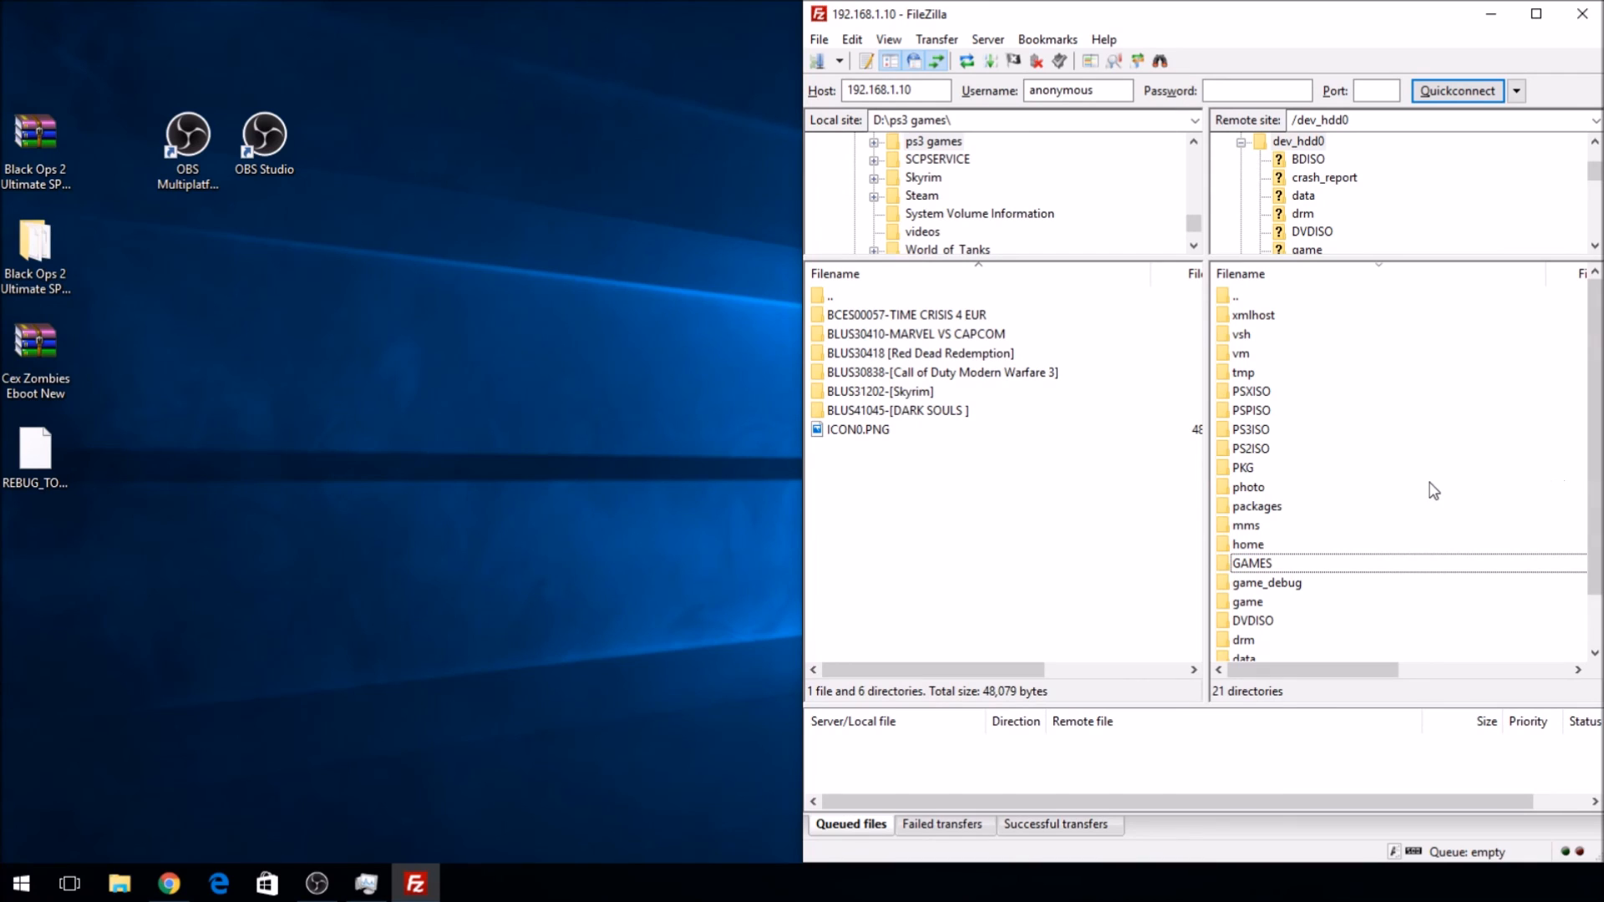
{"action": "mouse_move", "coordinate": [1431, 512]}
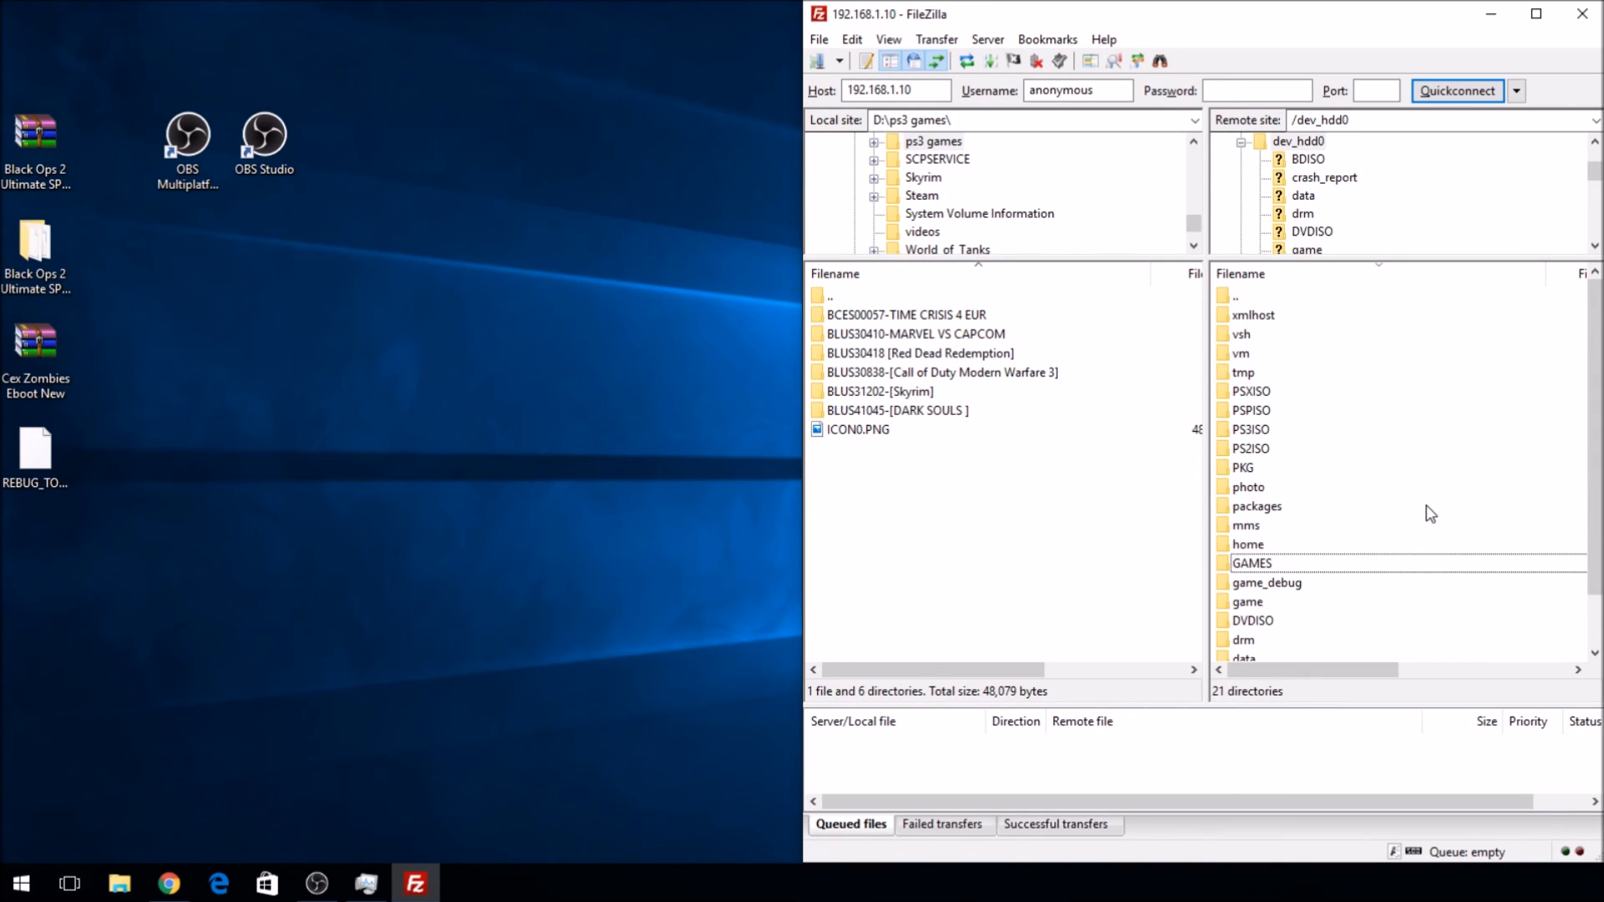